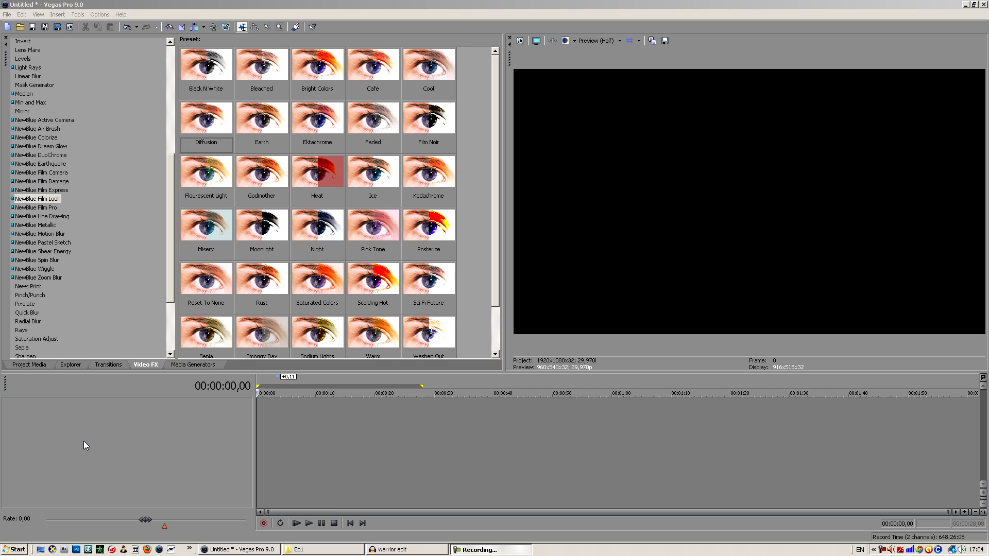
pyautogui.moveTo(93, 441)
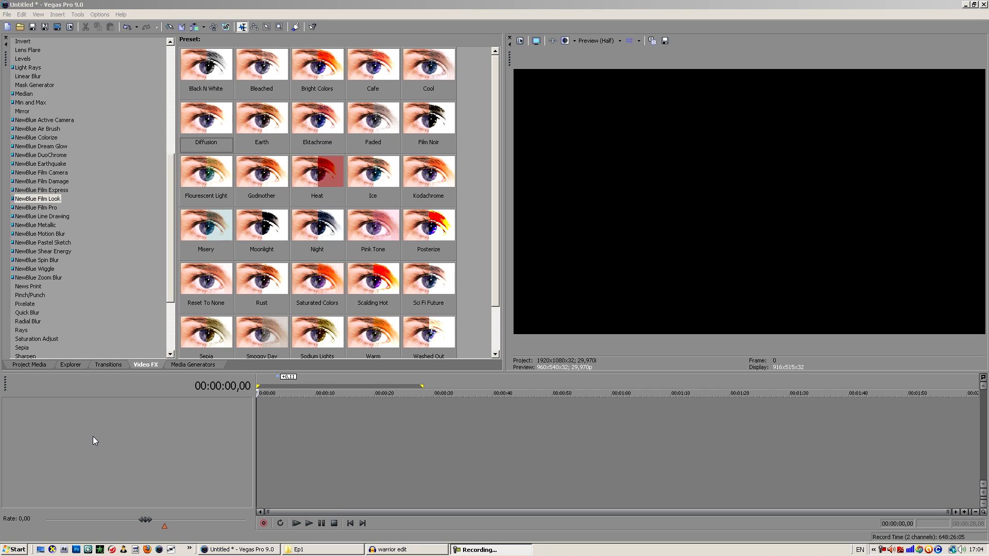
# Select the cine1.mp4 clip in Project Media after checking the Explorer view.
pyautogui.click(70, 363)
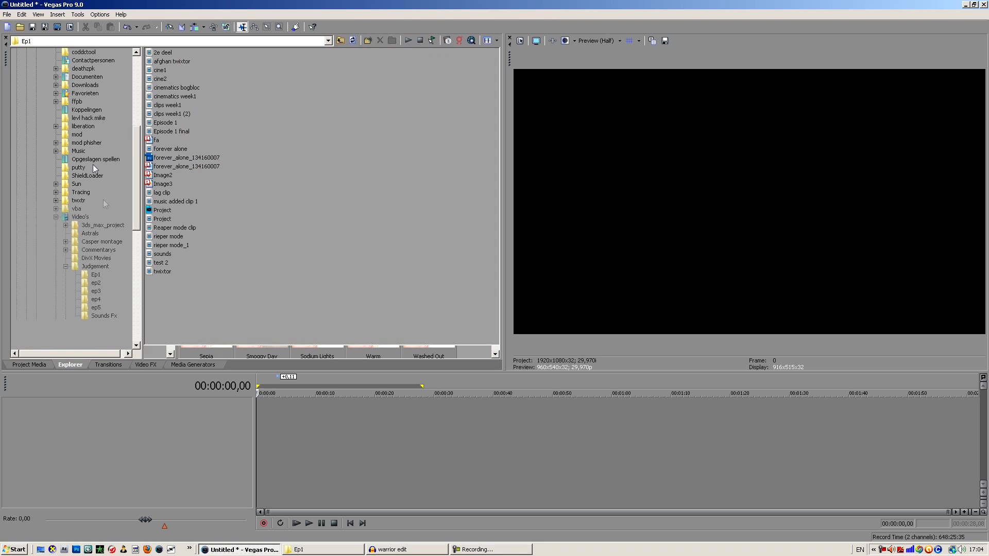
pyautogui.click(29, 363)
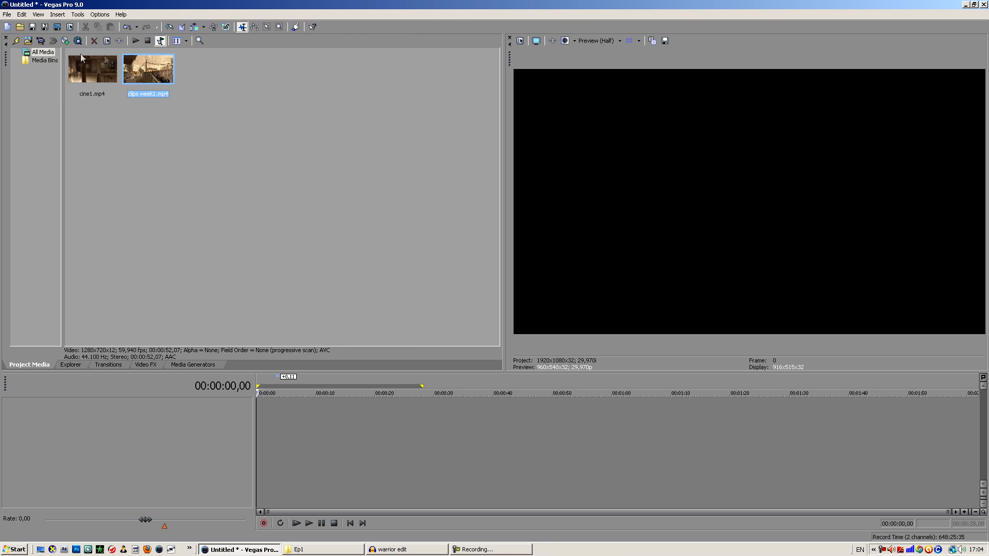
pyautogui.click(91, 69)
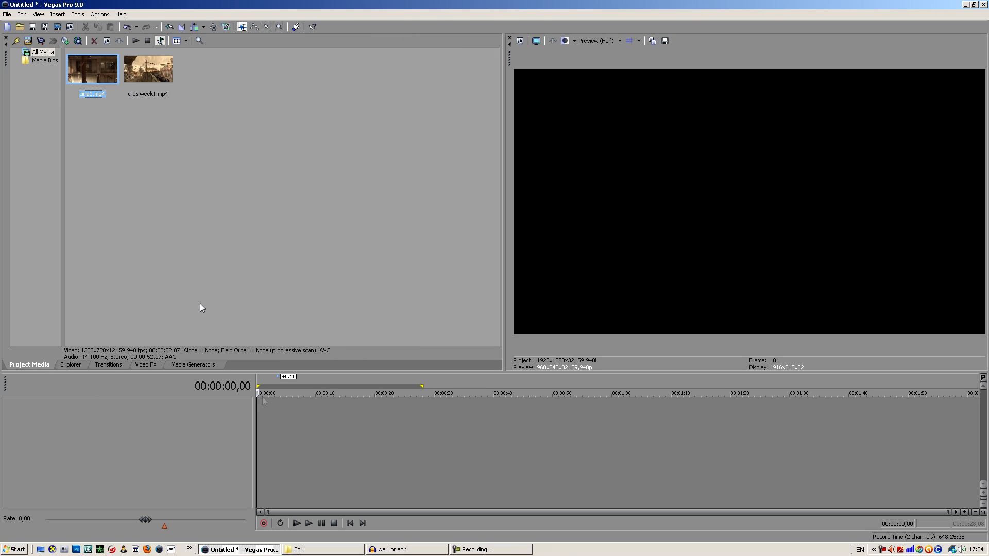
# Place the cine1.mp4 clip onto the timeline from Project Media.
pyautogui.moveTo(148, 68); pyautogui.dragTo(359, 413)
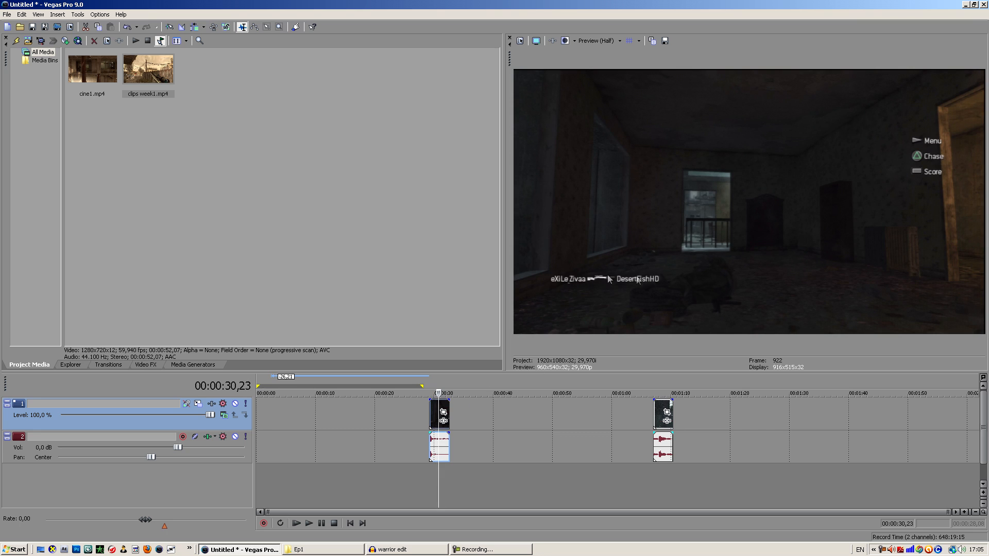
pyautogui.moveTo(923, 151)
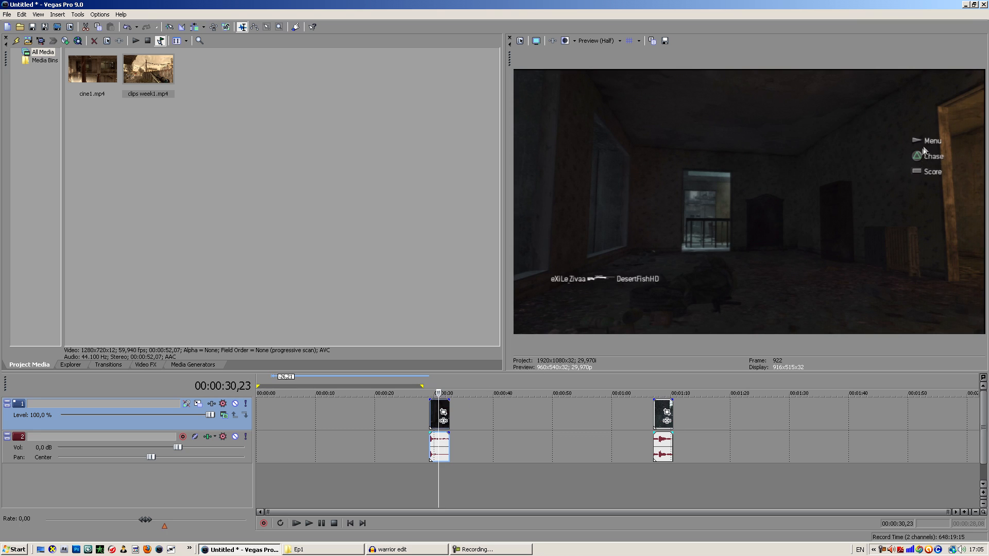
pyautogui.moveTo(902, 175)
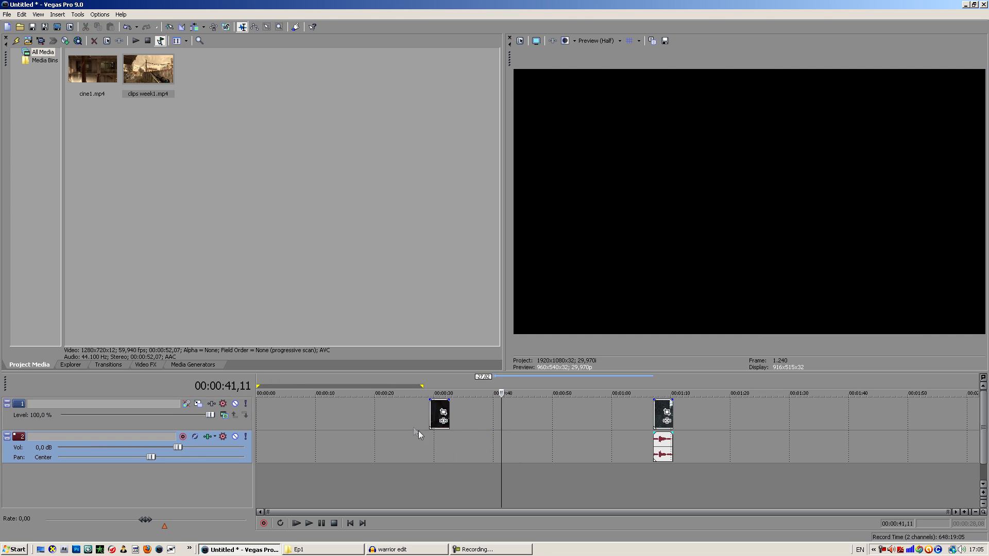
pyautogui.click(431, 392)
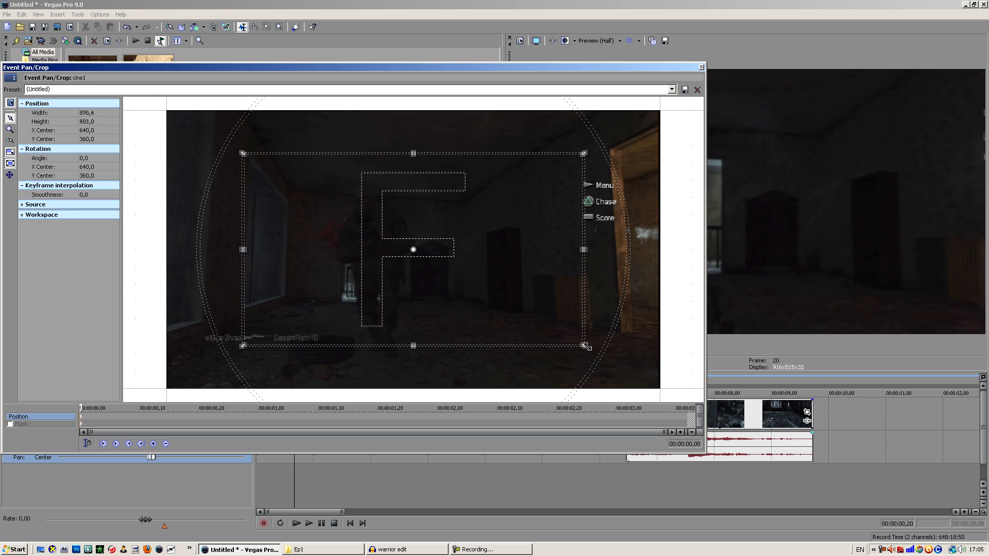
# Resize the cine1 crop frame to about 1019×573 and shift it up and left.
pyautogui.moveTo(585, 346); pyautogui.dragTo(531, 309)
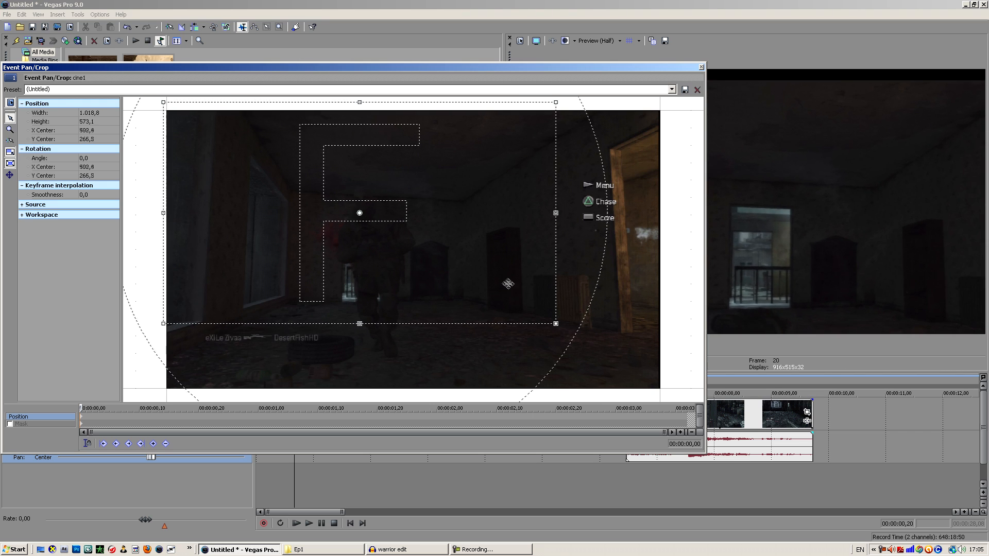
pyautogui.moveTo(507, 283); pyautogui.dragTo(530, 294)
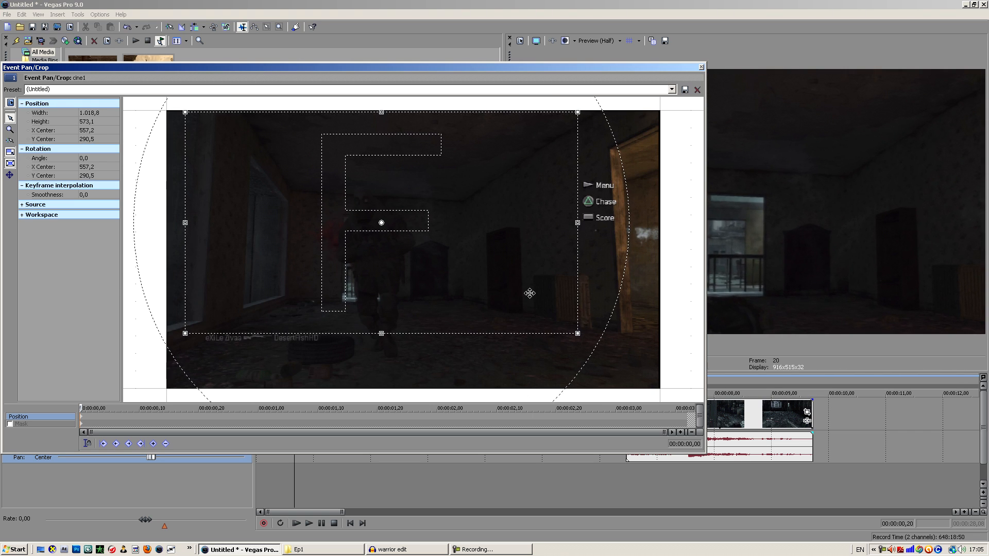
pyautogui.moveTo(530, 282)
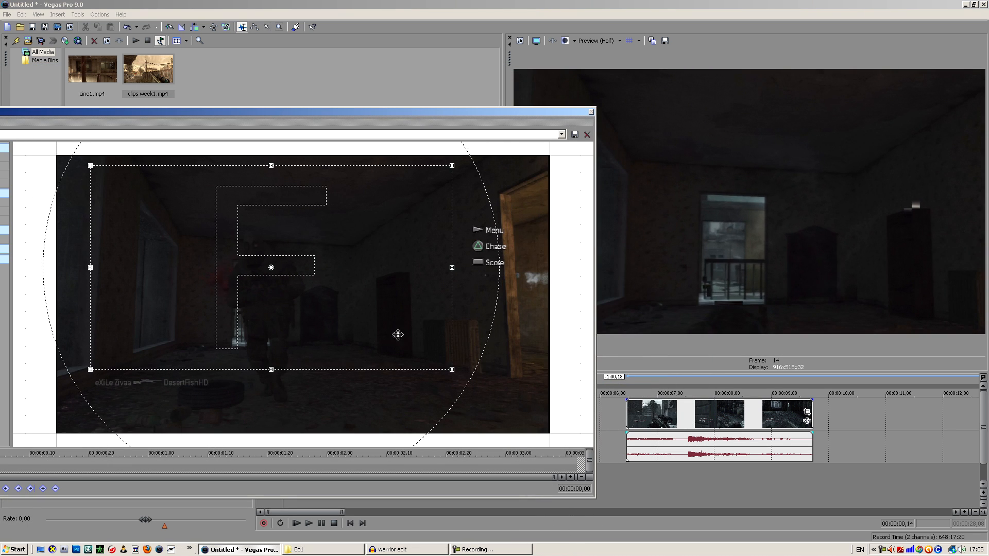
pyautogui.moveTo(397, 333); pyautogui.dragTo(409, 328)
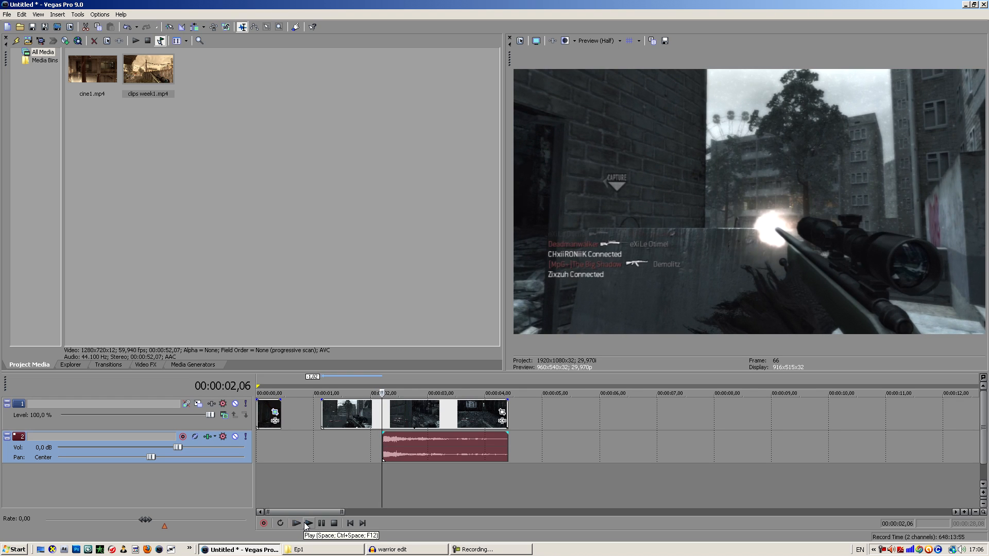
# Play back the arranged timeline start, then select the gameplay audio event.
pyautogui.click(307, 523)
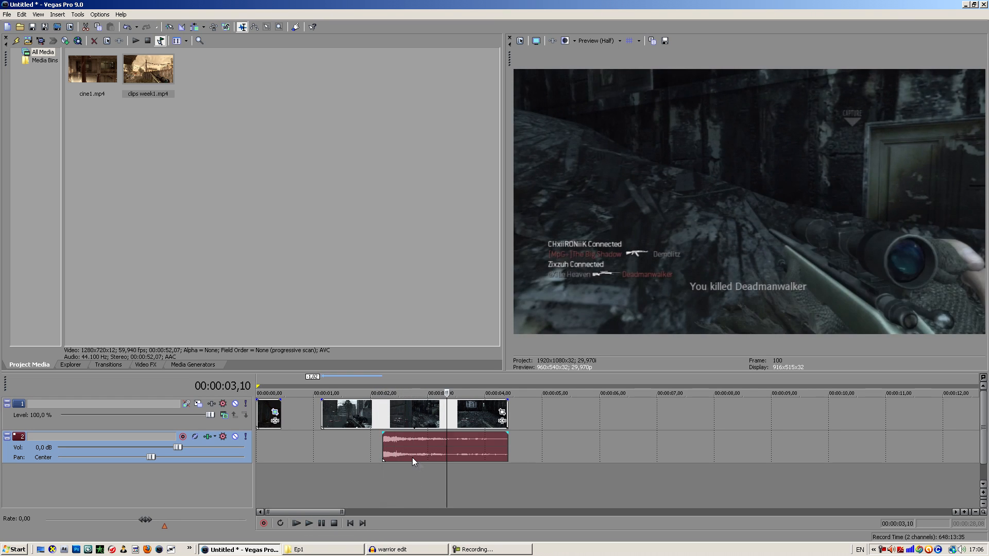
pyautogui.click(308, 523)
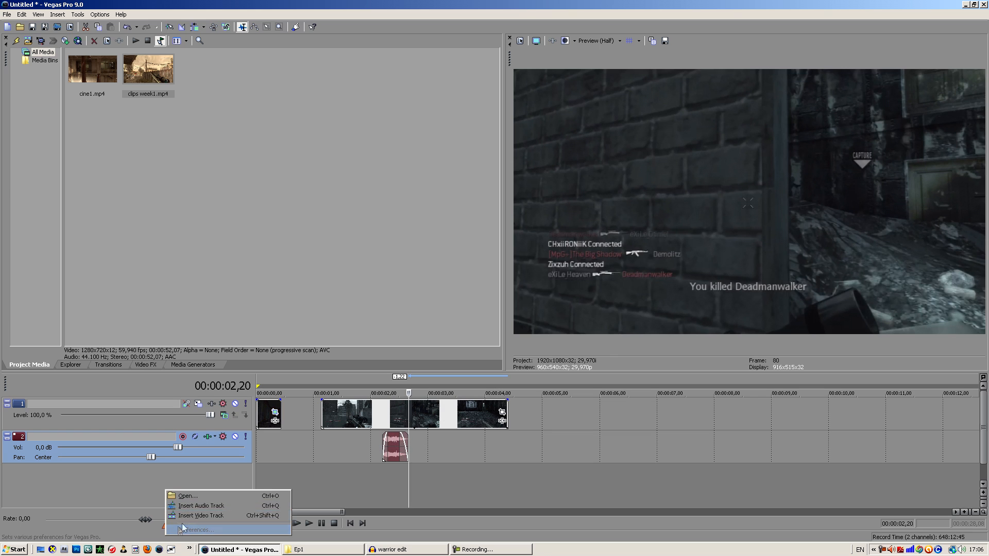
# Insert a new video track and move the cinematic event onto the top track.
pyautogui.click(202, 515)
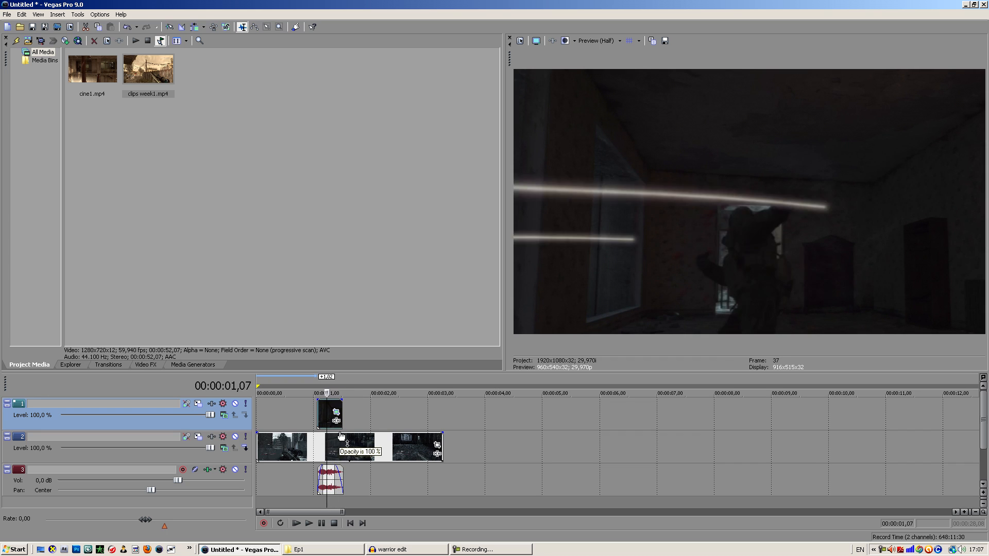
pyautogui.moveTo(347, 442); pyautogui.dragTo(347, 453)
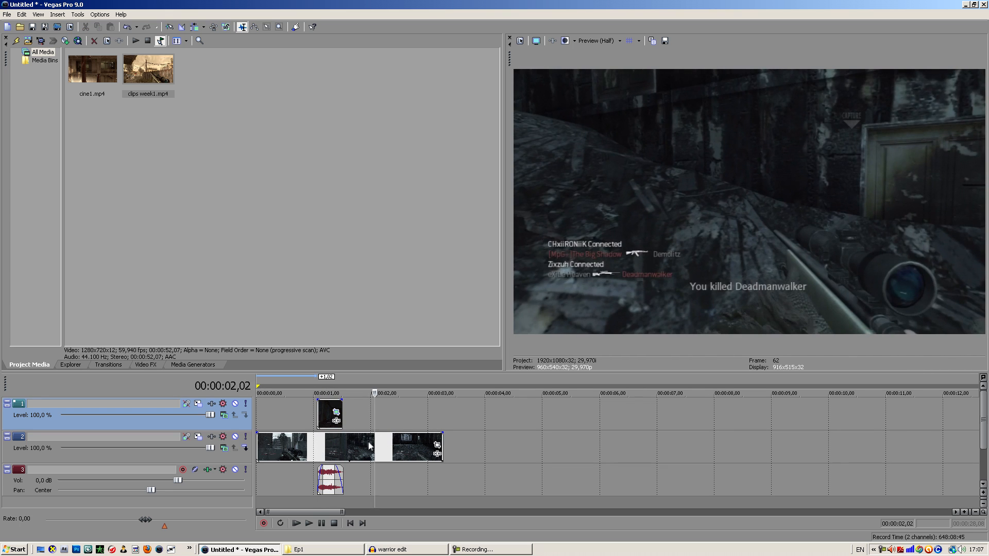
# Browse the Video FX collection to the NewBlue Film Look presets.
pyautogui.click(70, 365)
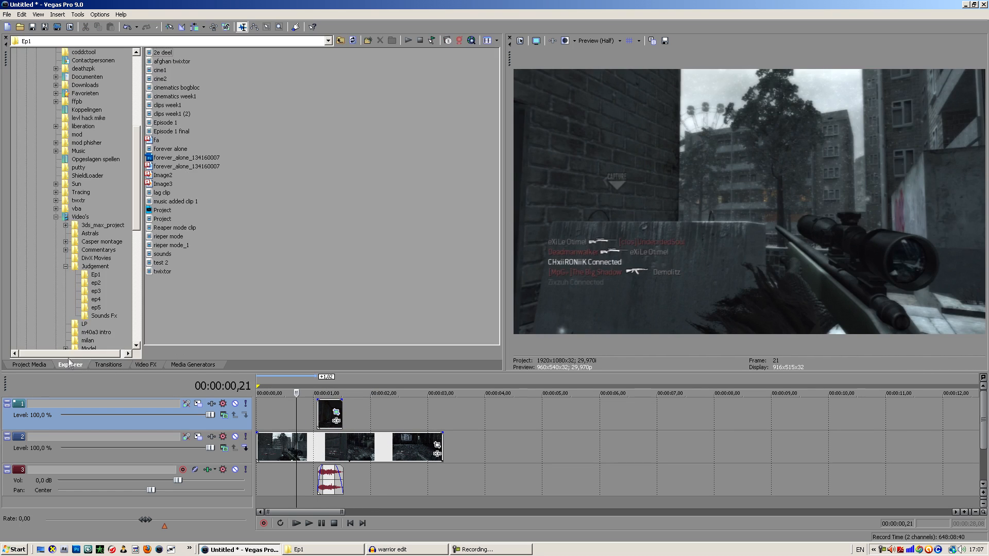
pyautogui.click(145, 365)
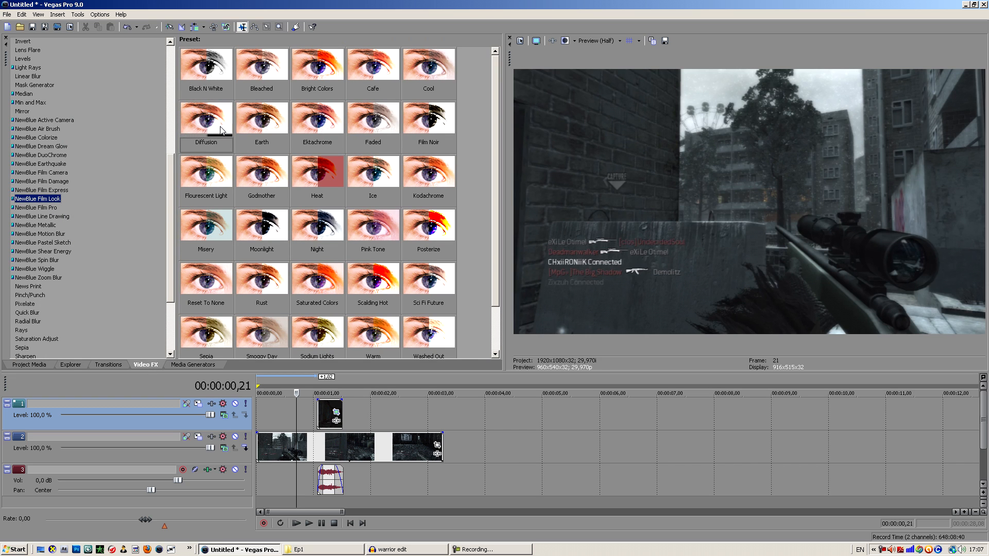
pyautogui.click(206, 118)
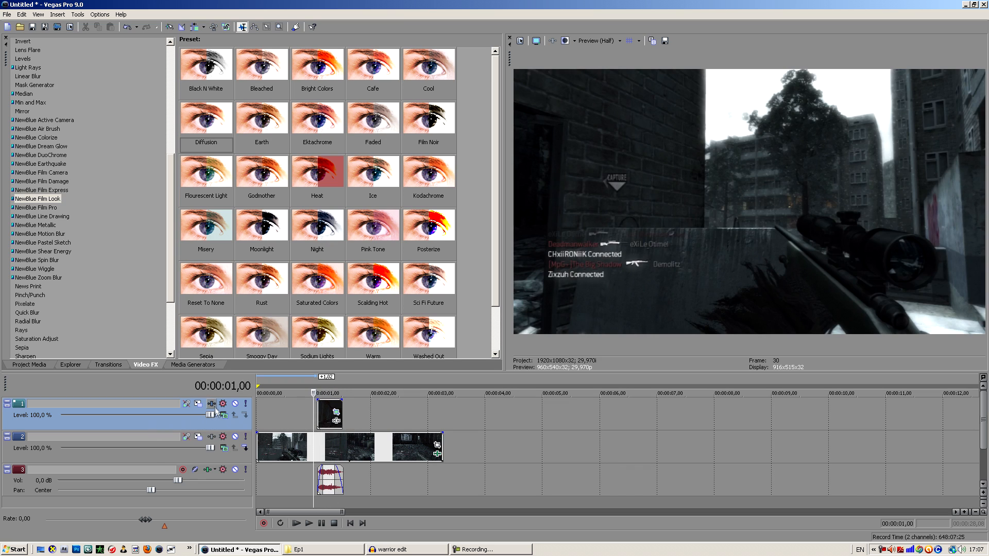
pyautogui.click(212, 403)
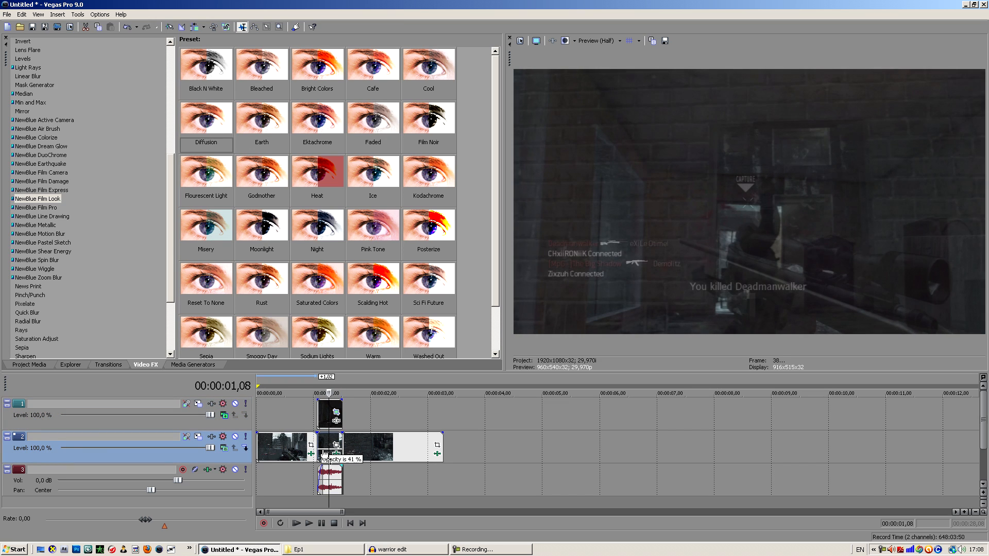
# Lower the track 2 gameplay event's opacity to about 41%.
pyautogui.moveTo(328, 448); pyautogui.dragTo(327, 443)
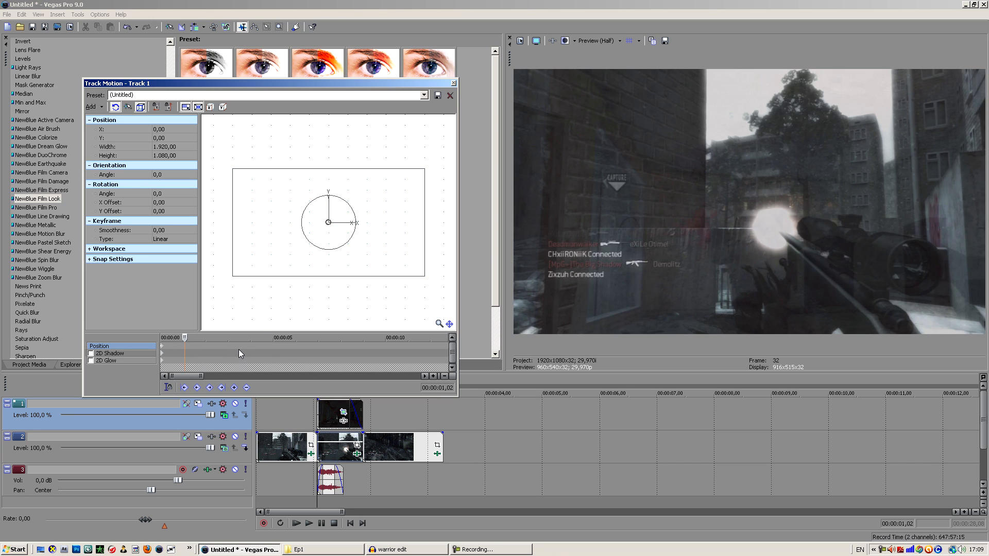
pyautogui.moveTo(241, 307)
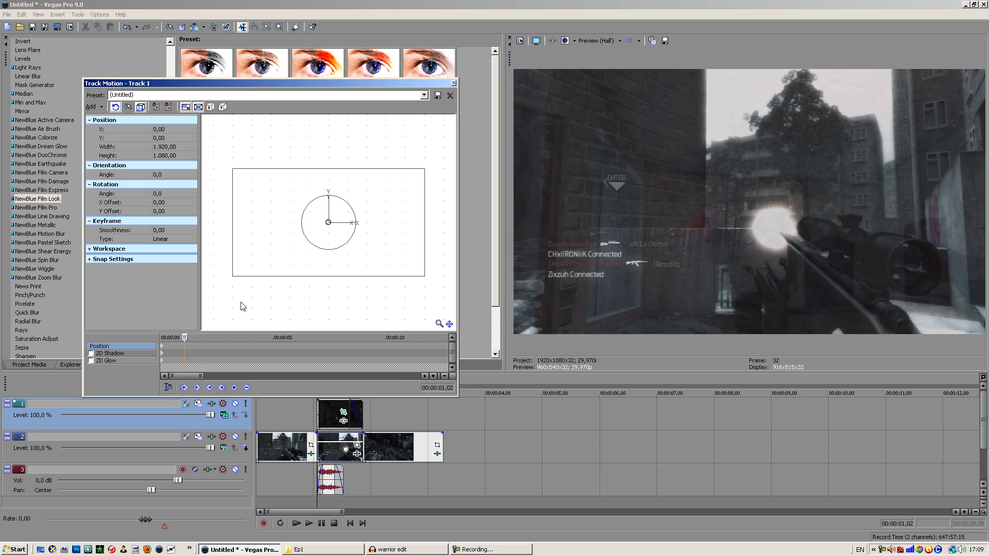
pyautogui.moveTo(333, 283)
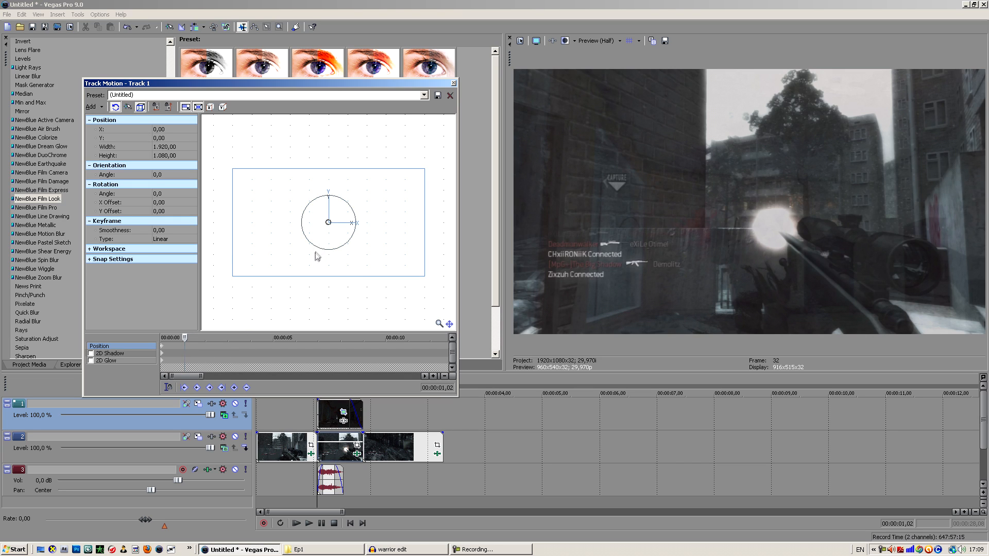
# Shift the overlay track's position right and slightly upward in Track Motion.
pyautogui.moveTo(327, 222); pyautogui.dragTo(353, 211)
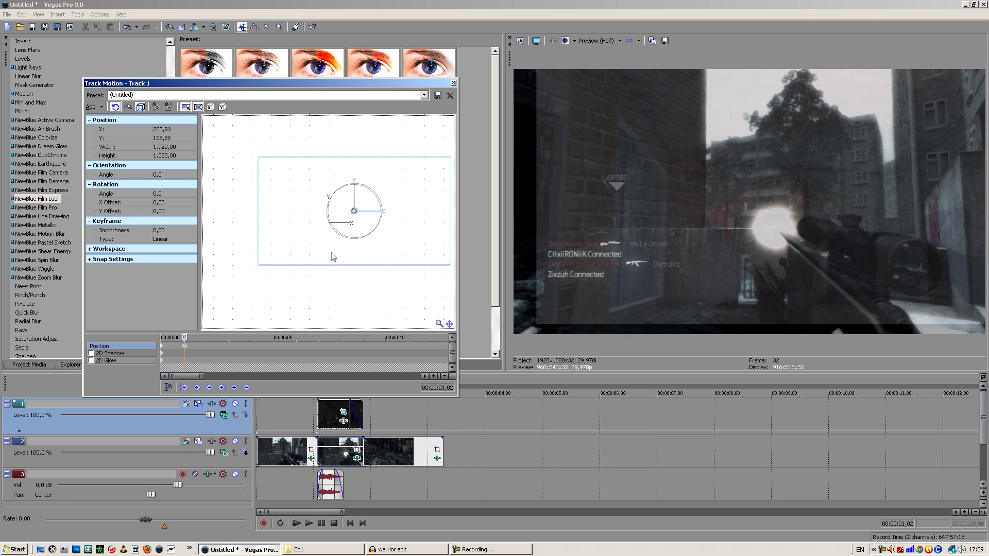
pyautogui.moveTo(354, 211); pyautogui.dragTo(372, 226)
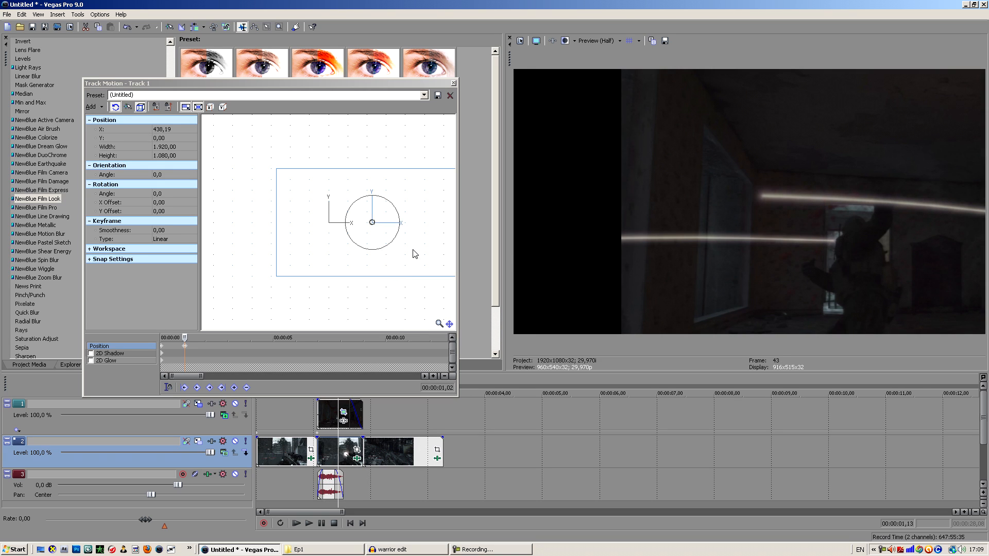
pyautogui.moveTo(372, 222); pyautogui.dragTo(375, 211)
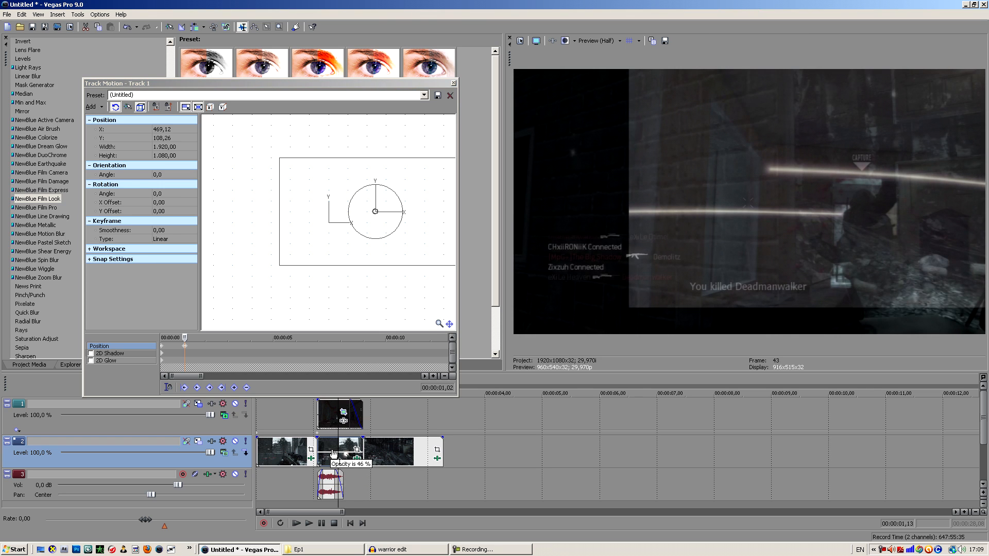
pyautogui.moveTo(334, 451); pyautogui.dragTo(334, 446)
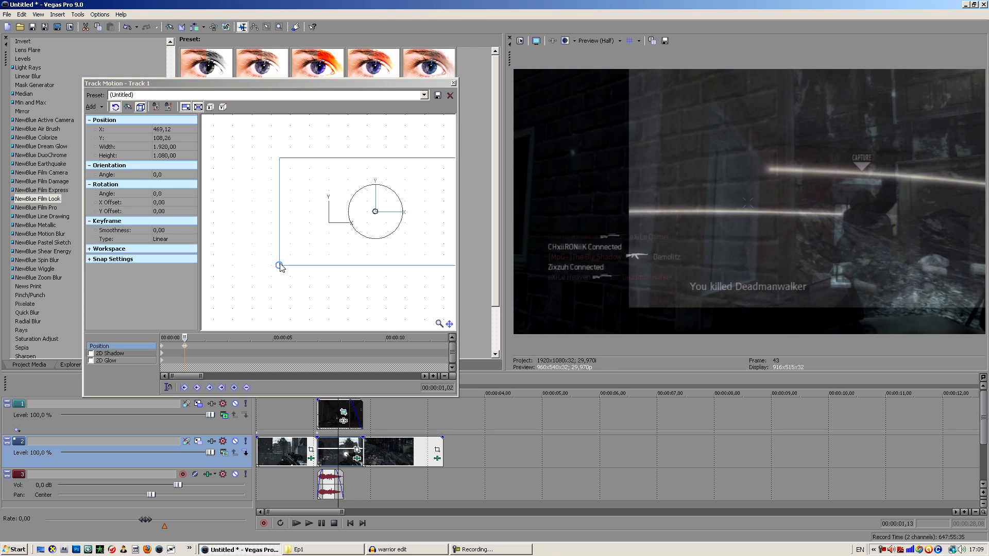
# Enlarge the overlay to about 3438×1934 and raise it up and right over the gameplay.
pyautogui.moveTo(280, 265); pyautogui.dragTo(201, 308)
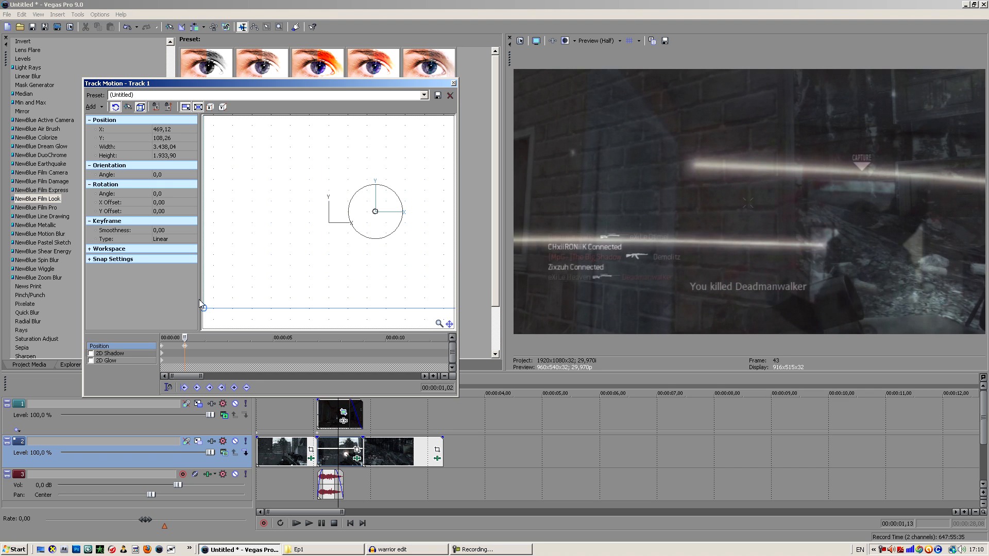
pyautogui.moveTo(201, 306); pyautogui.dragTo(374, 193)
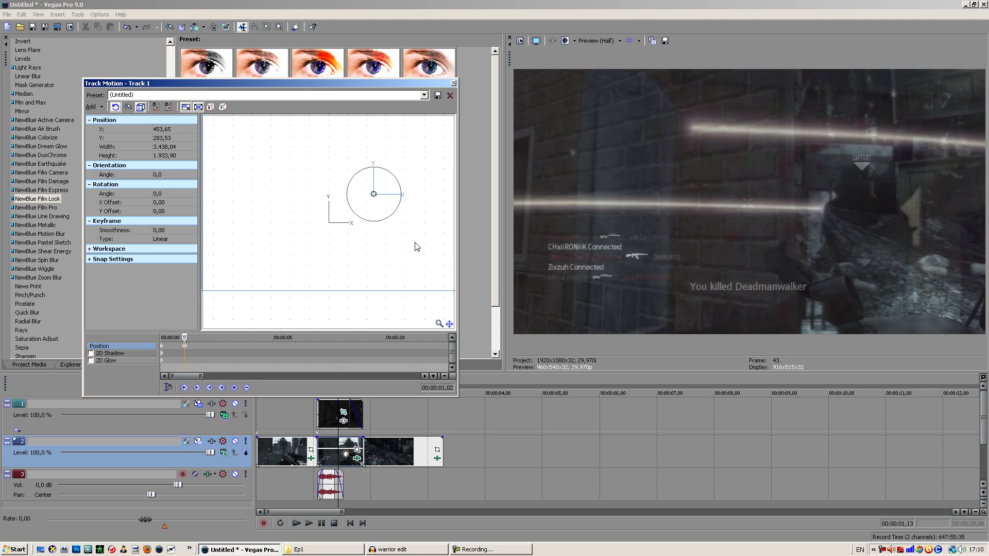
pyautogui.moveTo(372, 194); pyautogui.dragTo(375, 182)
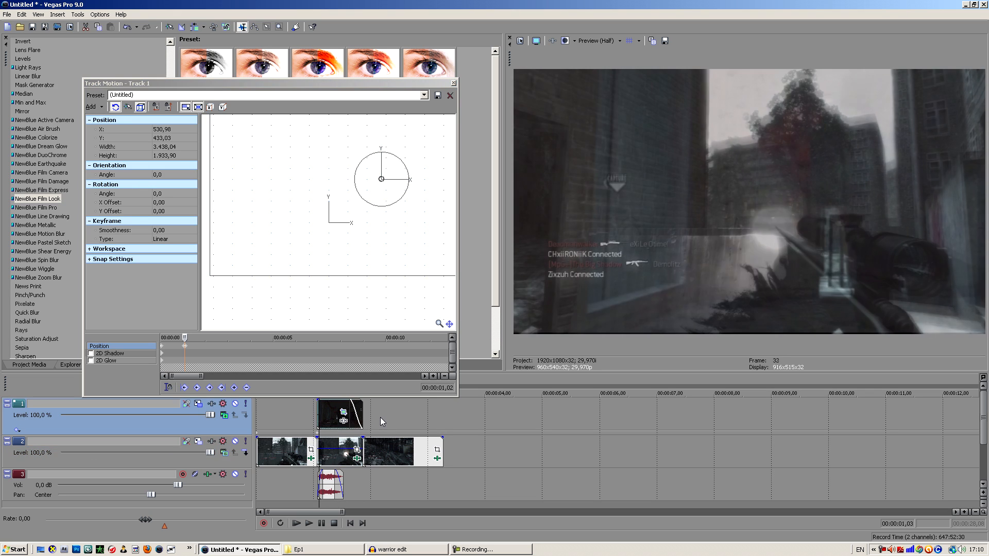
pyautogui.click(278, 523)
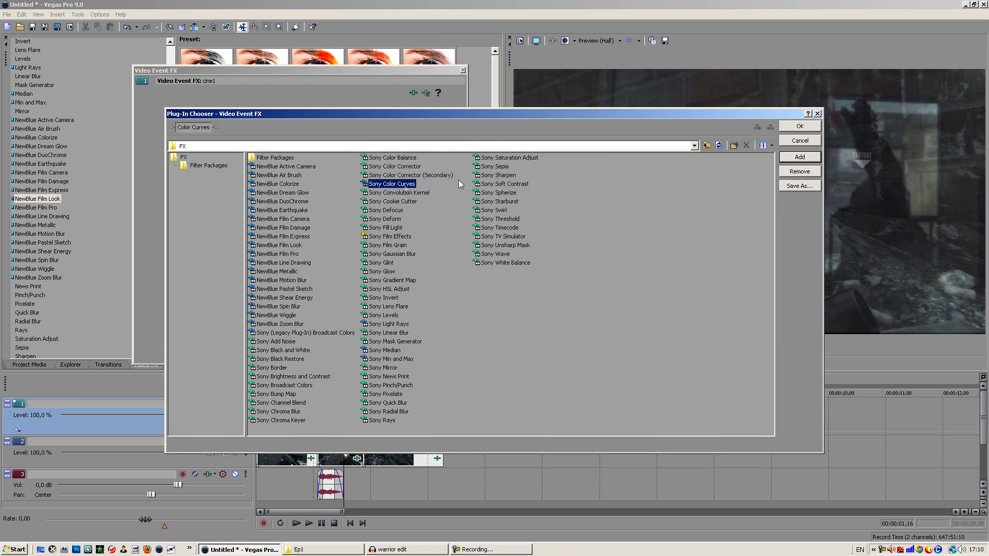
# Add Sony Color Curves to the gameplay clip and bow its RGB curve upward to lighten it.
pyautogui.click(798, 126)
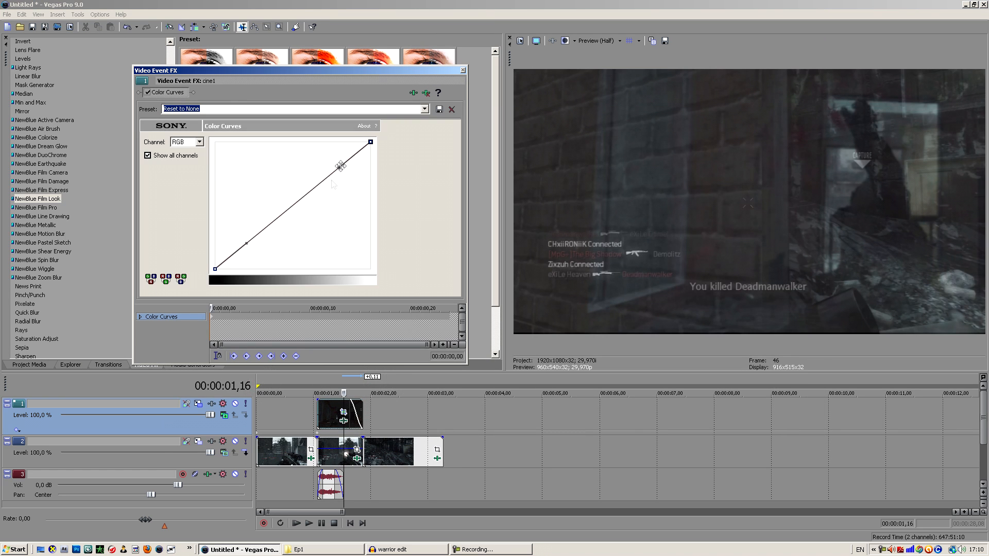
pyautogui.moveTo(339, 166); pyautogui.dragTo(291, 156)
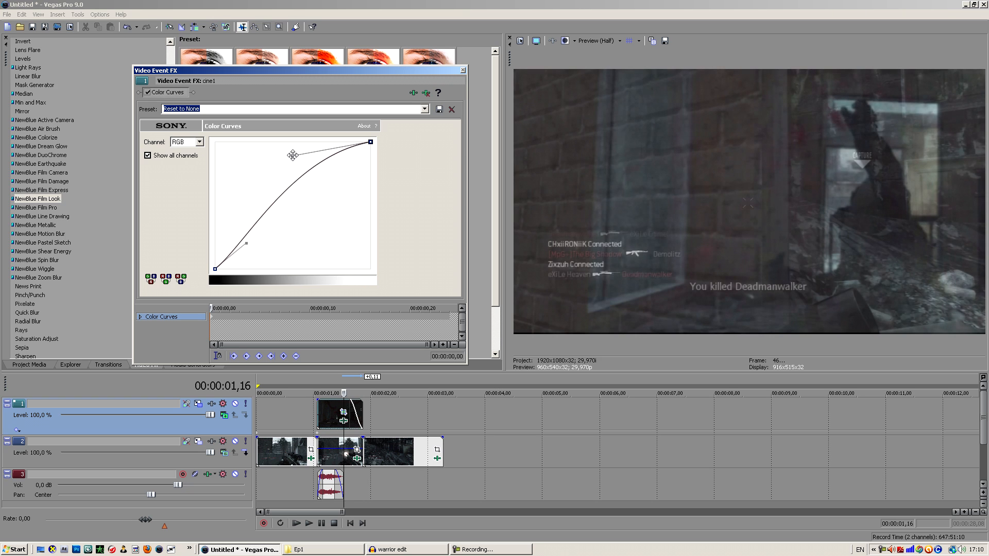
pyautogui.moveTo(291, 155); pyautogui.dragTo(284, 156)
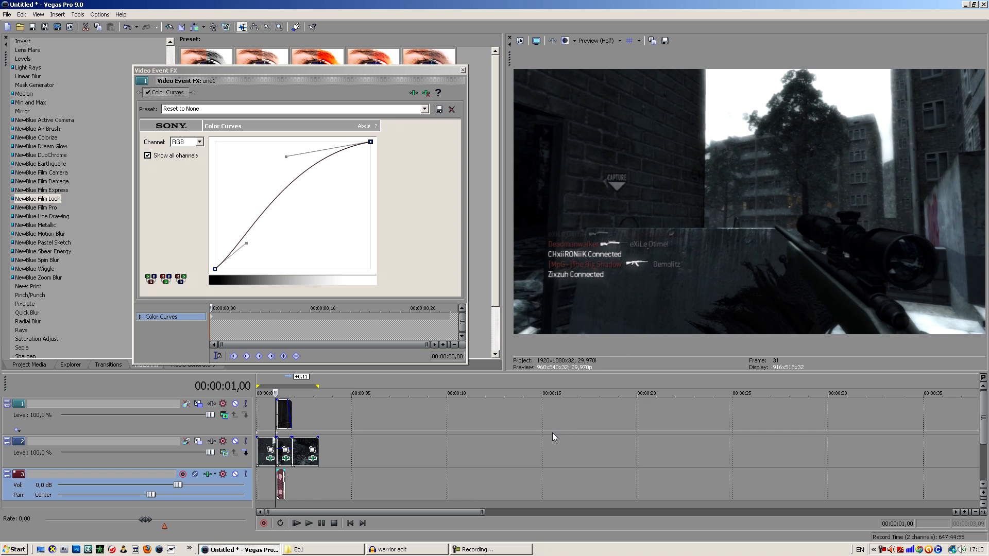
# Preview the lightened composite from the clip's start, then stop playback.
pyautogui.click(297, 524)
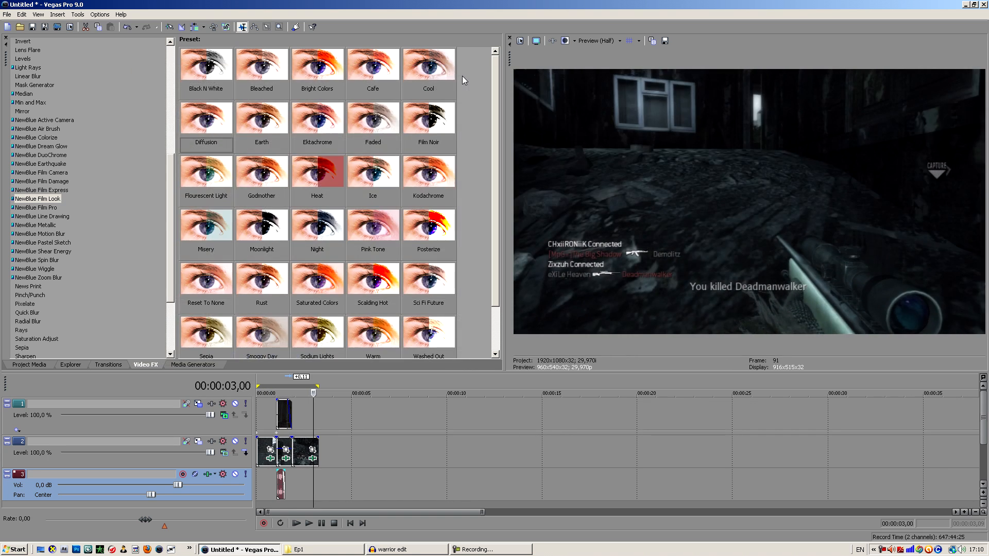
pyautogui.click(297, 523)
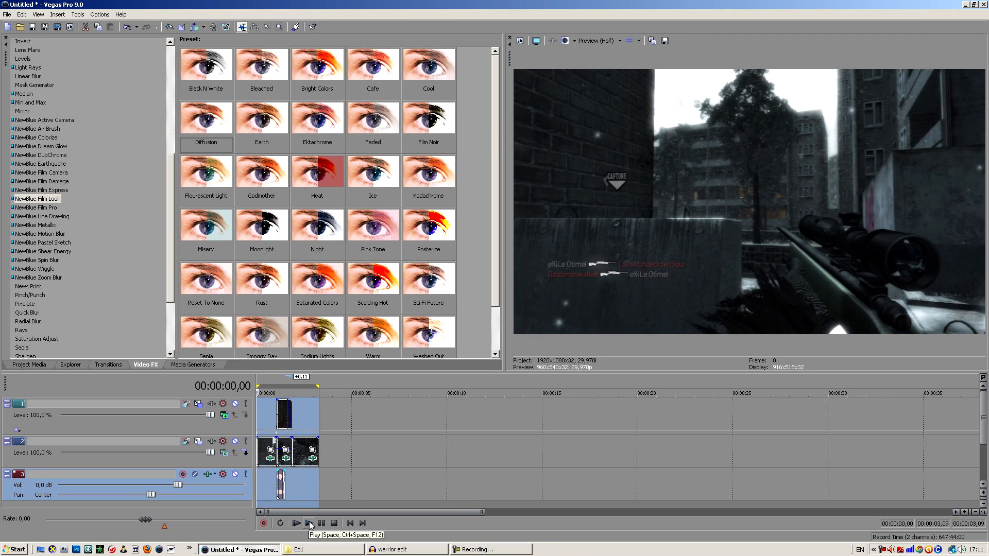
pyautogui.click(308, 523)
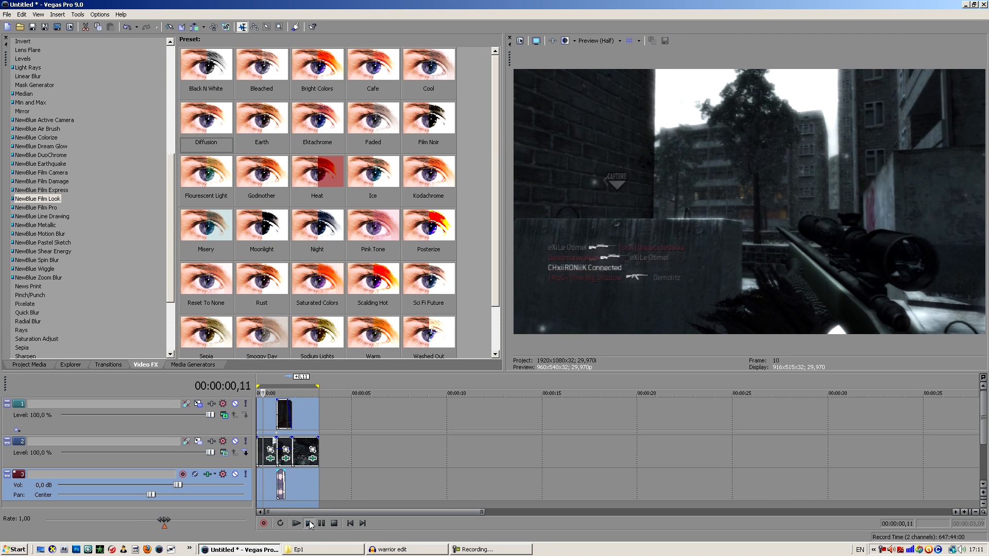
pyautogui.click(308, 523)
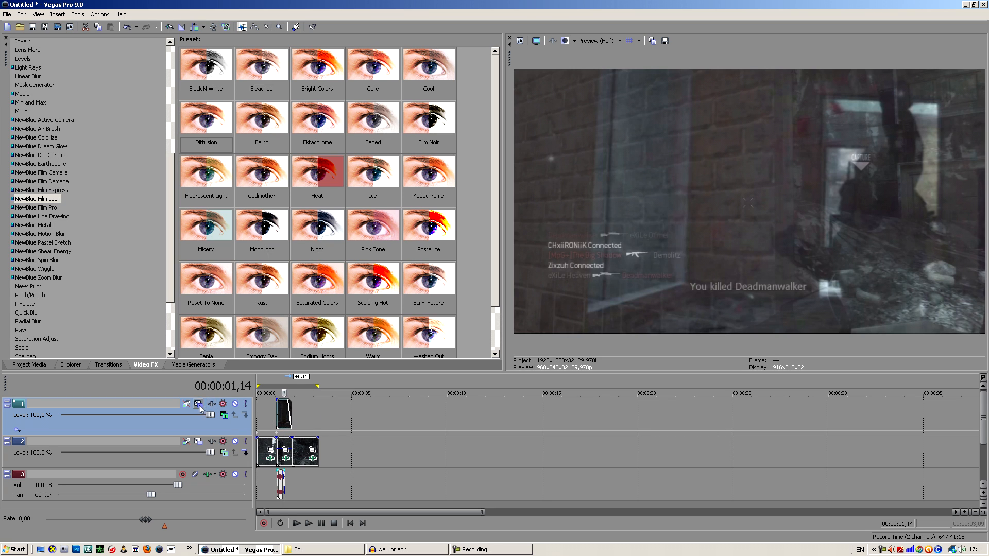
pyautogui.click(197, 404)
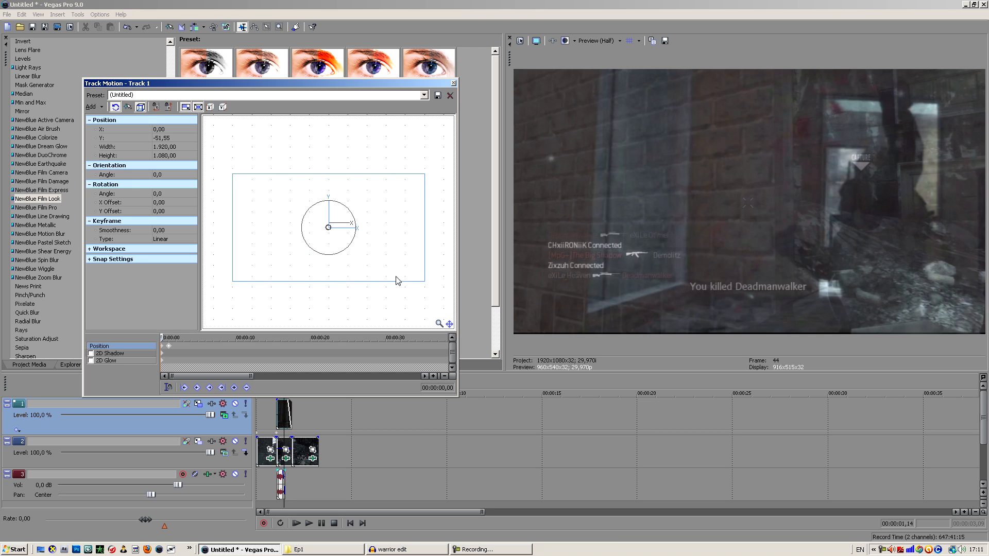
pyautogui.click(449, 94)
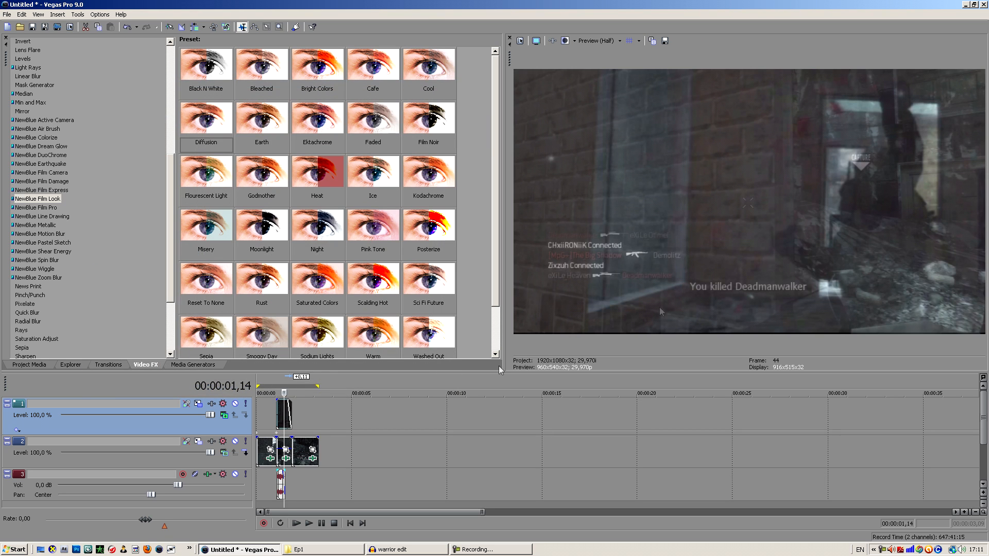
pyautogui.moveTo(791, 225)
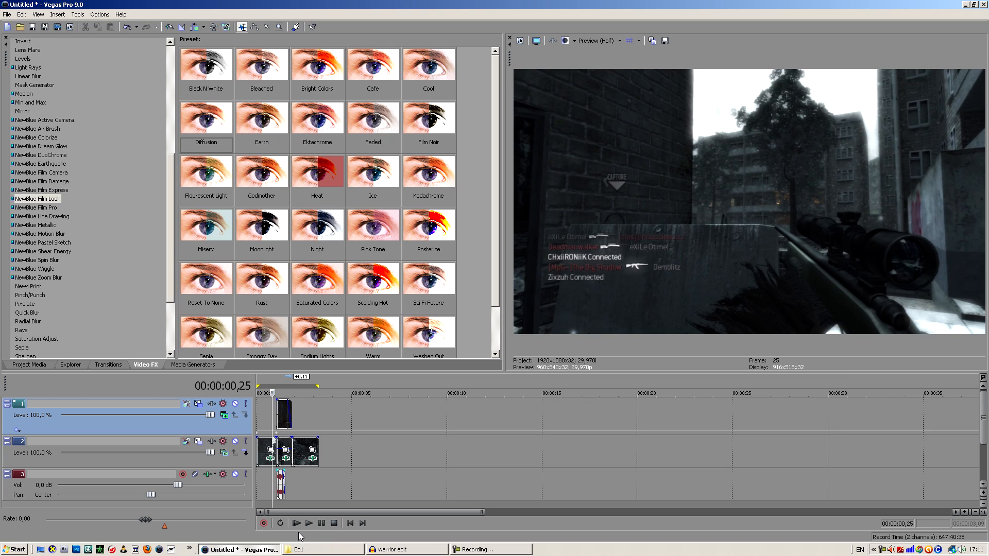
pyautogui.moveTo(407, 526)
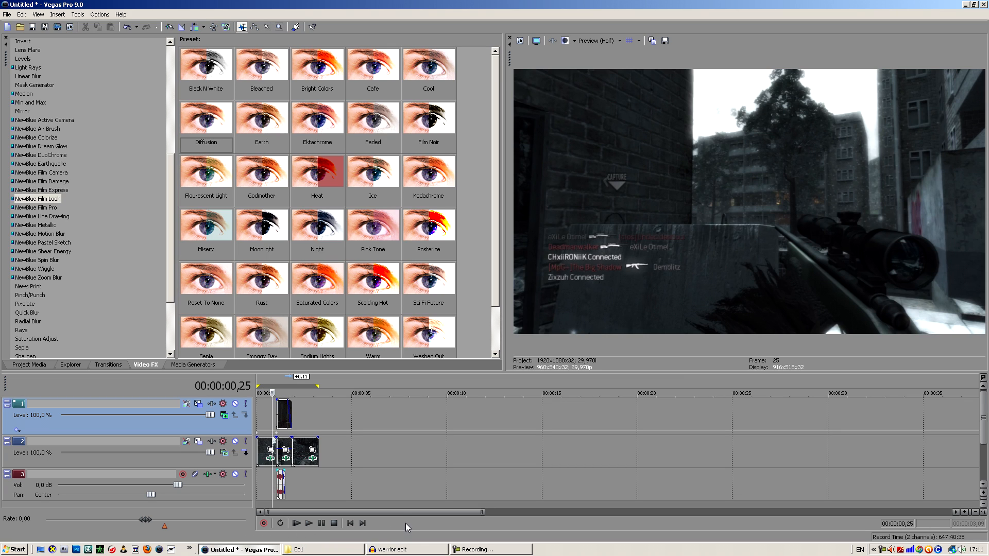